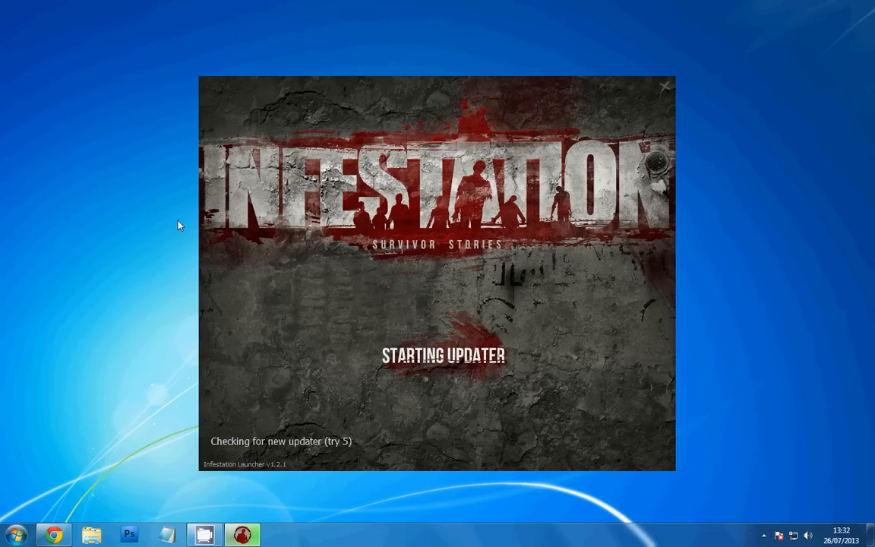
{"action": "mouse_move", "coordinate": [62, 277]}
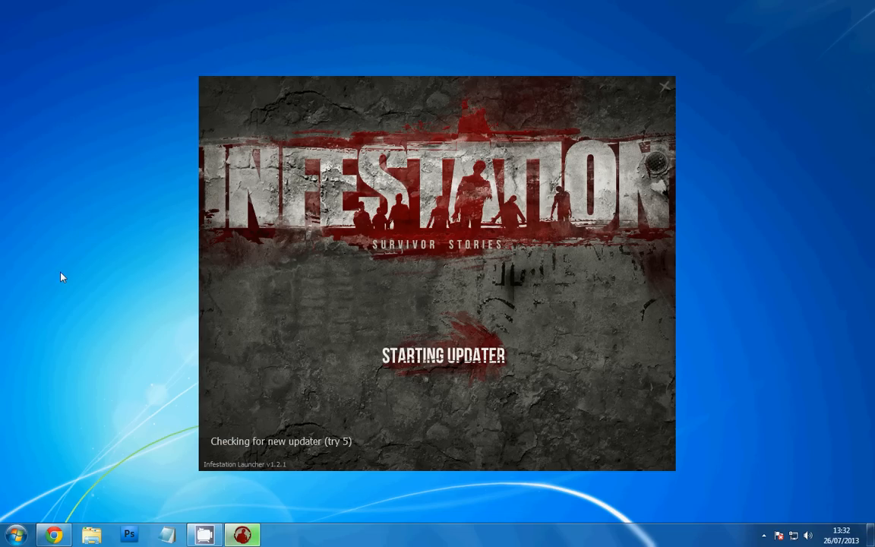
{"action": "mouse_move", "coordinate": [125, 448]}
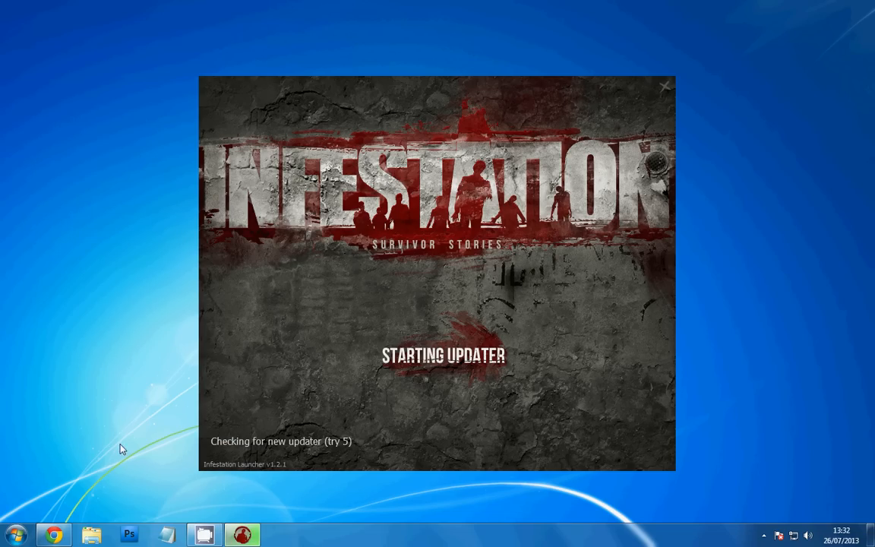
{"action": "mouse_move", "coordinate": [158, 477]}
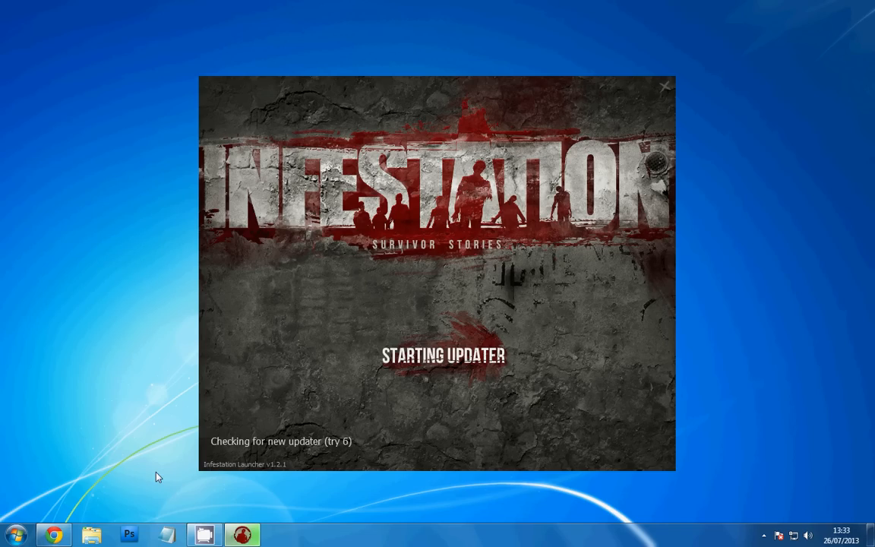
{"action": "mouse_move", "coordinate": [745, 531]}
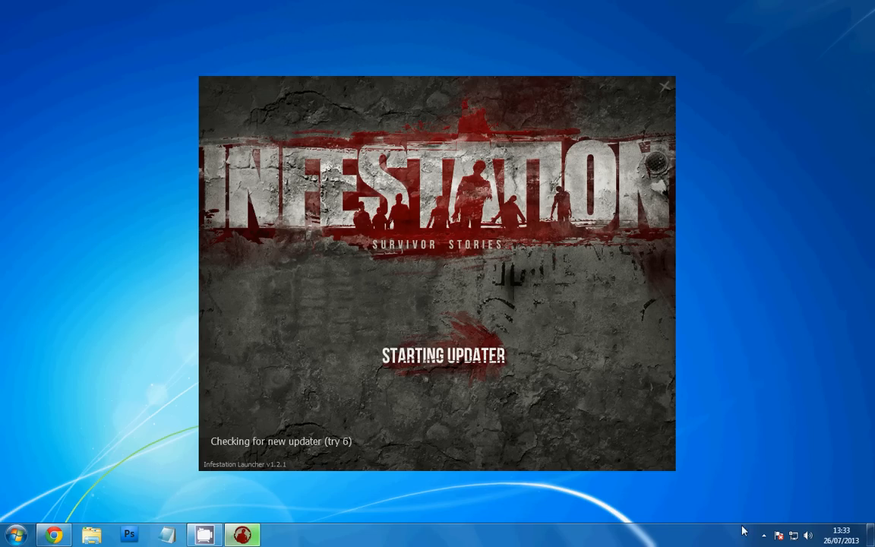
{"action": "mouse_move", "coordinate": [167, 478]}
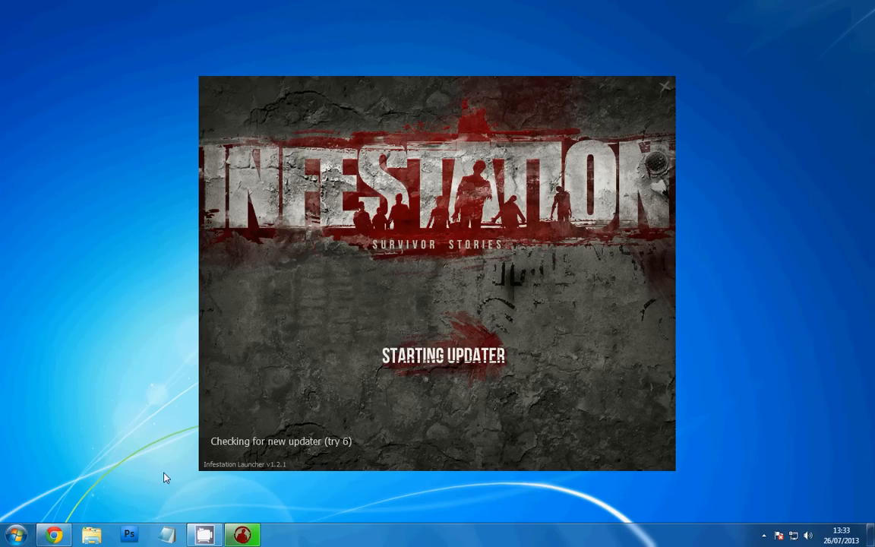
{"action": "mouse_move", "coordinate": [259, 477]}
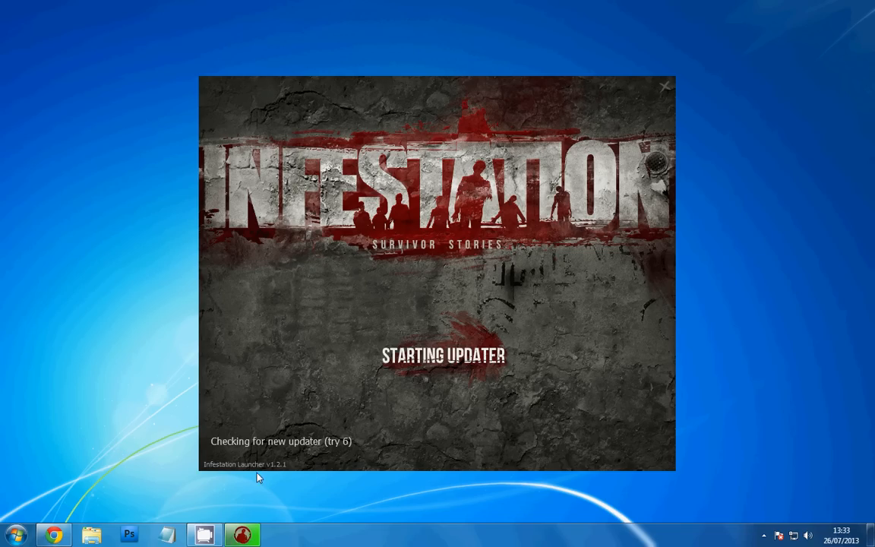
Minimize the stuck launcher and find Device Manager by searching Start for 'device'.
{"action": "left_click", "coordinate": [664, 85]}
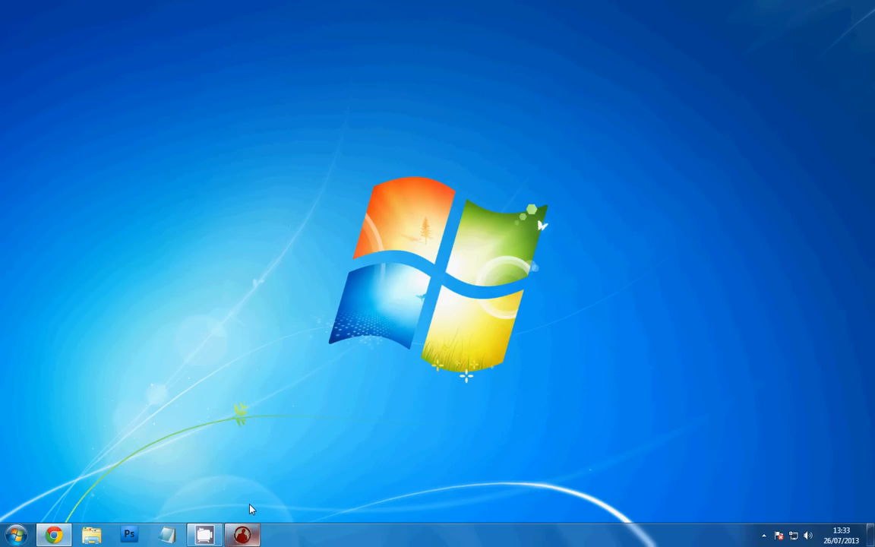
{"action": "left_click", "coordinate": [15, 535]}
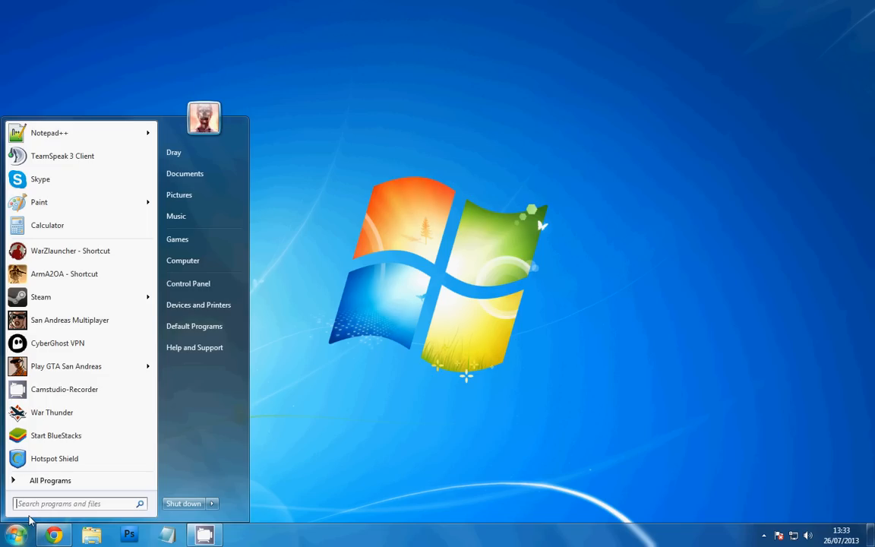
{"action": "type", "text": "device"}
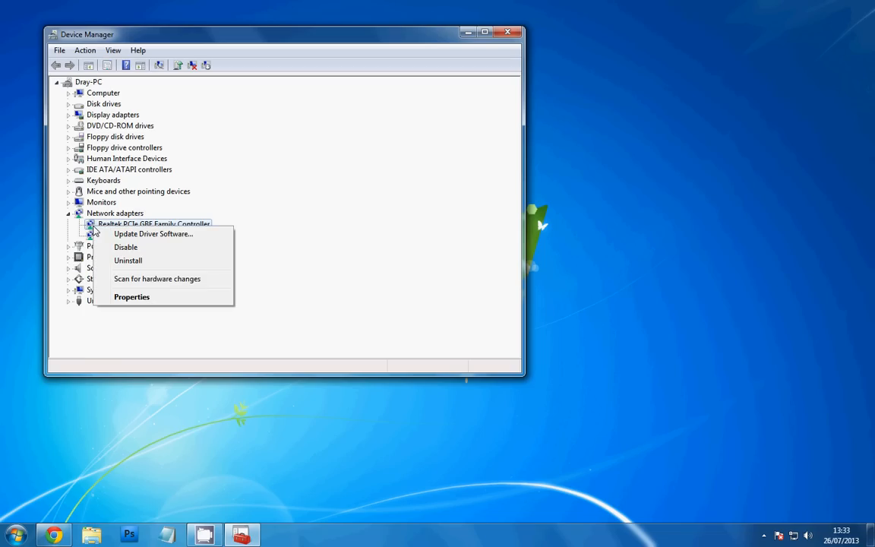
Disable the Realtek PCIe GBE Family Controller adapter and confirm.
{"action": "left_click", "coordinate": [125, 246]}
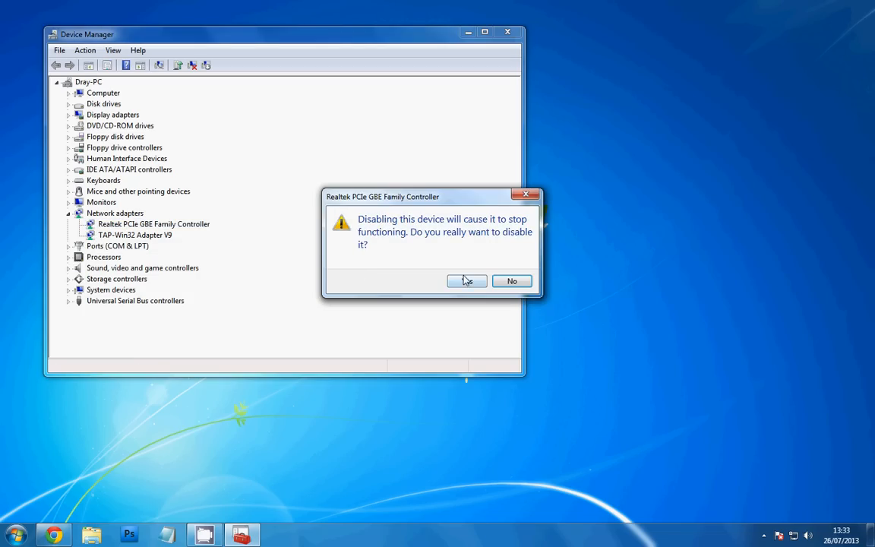
{"action": "left_click", "coordinate": [467, 281]}
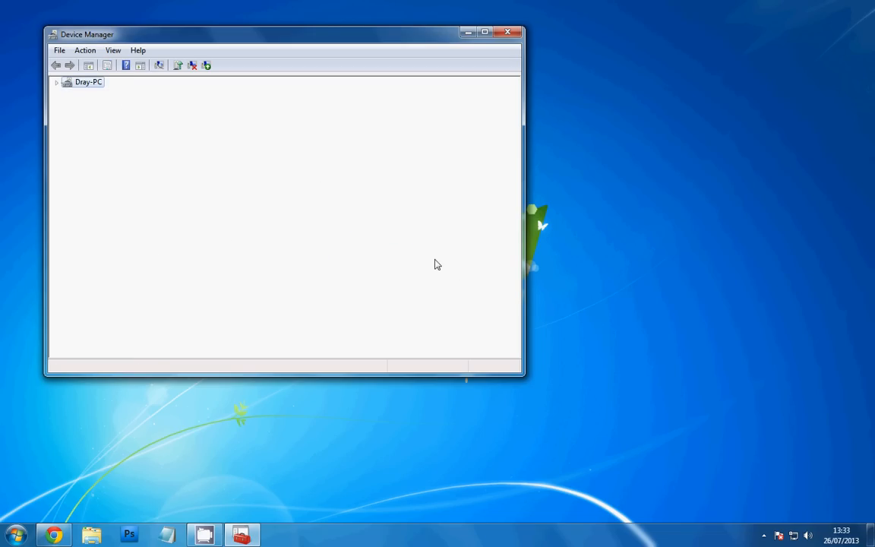
{"action": "left_click", "coordinate": [57, 82]}
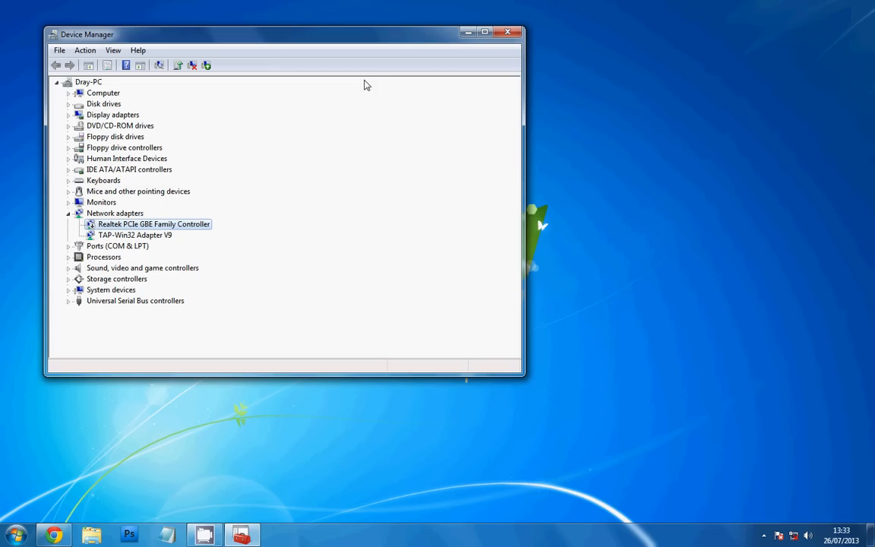
{"action": "mouse_move", "coordinate": [389, 69]}
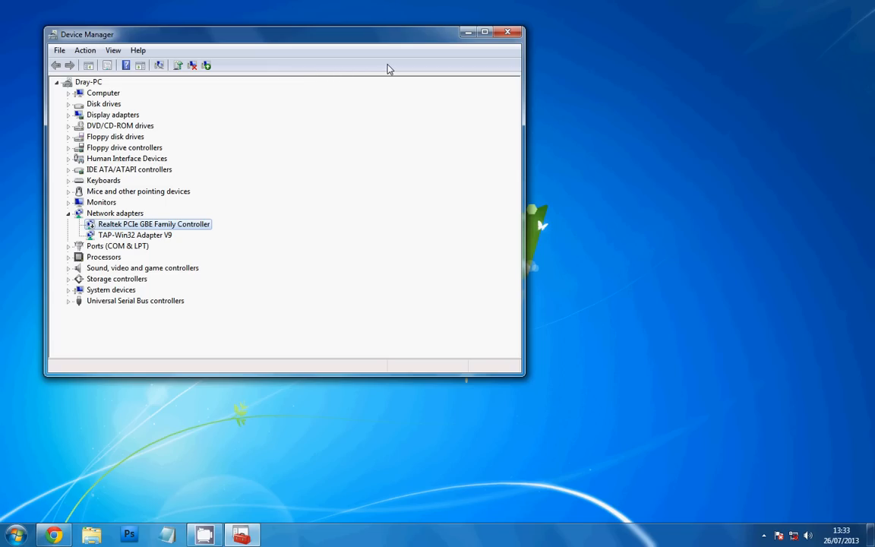
{"action": "mouse_move", "coordinate": [359, 121]}
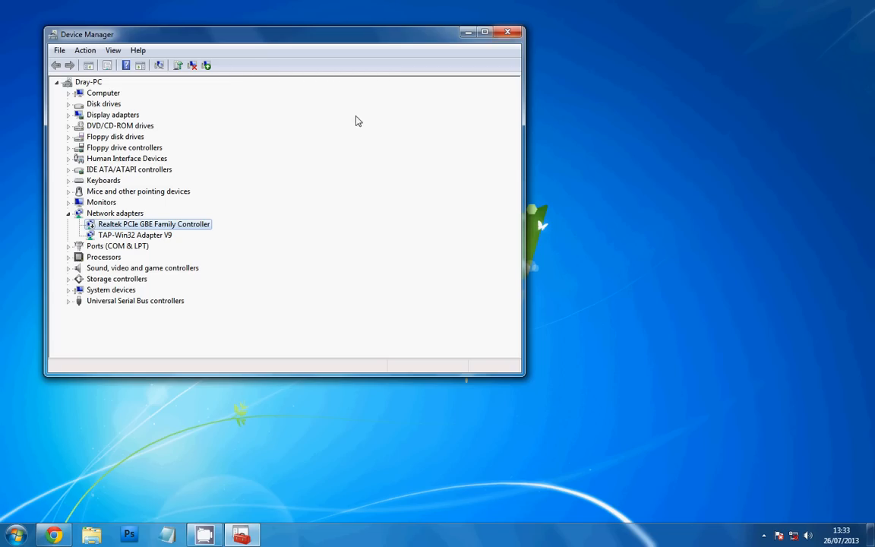
{"action": "mouse_move", "coordinate": [857, 477]}
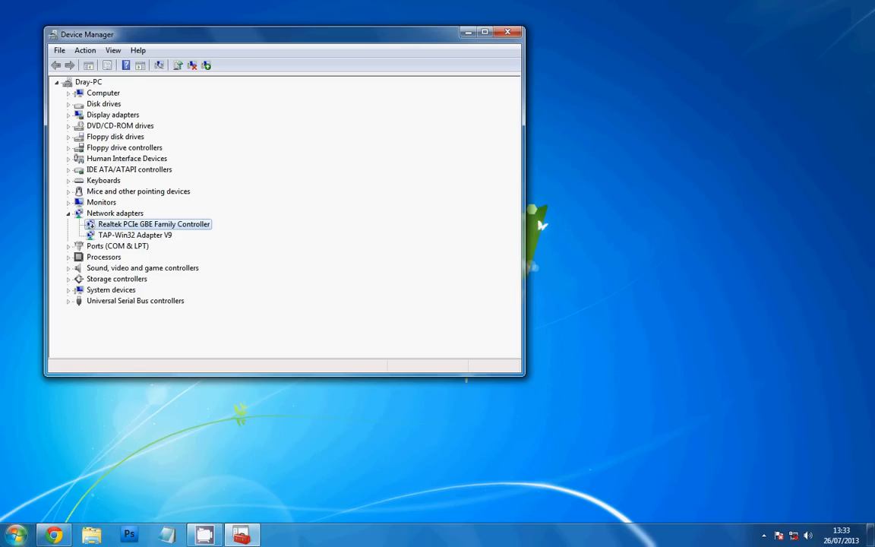
Bring up the Hotspot Shield panel, which reports no network connection.
{"action": "left_click", "coordinate": [70, 460]}
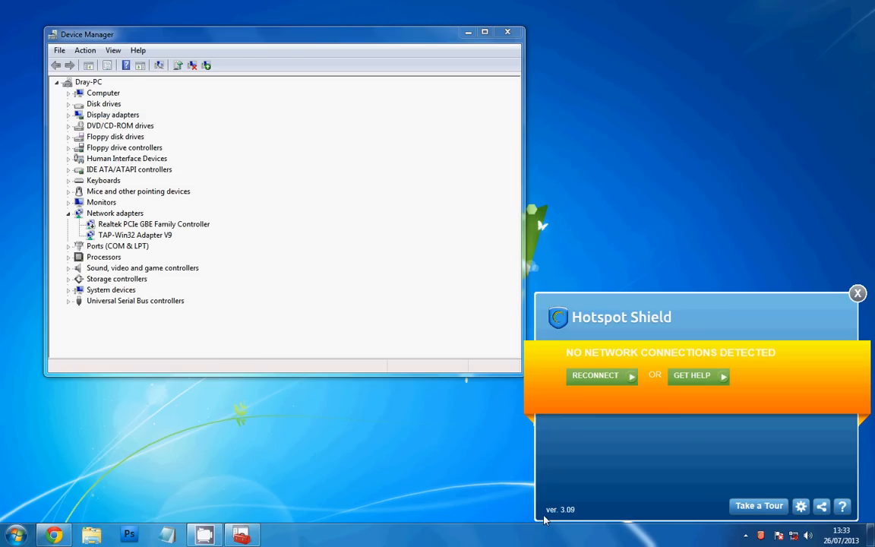
{"action": "mouse_move", "coordinate": [516, 455]}
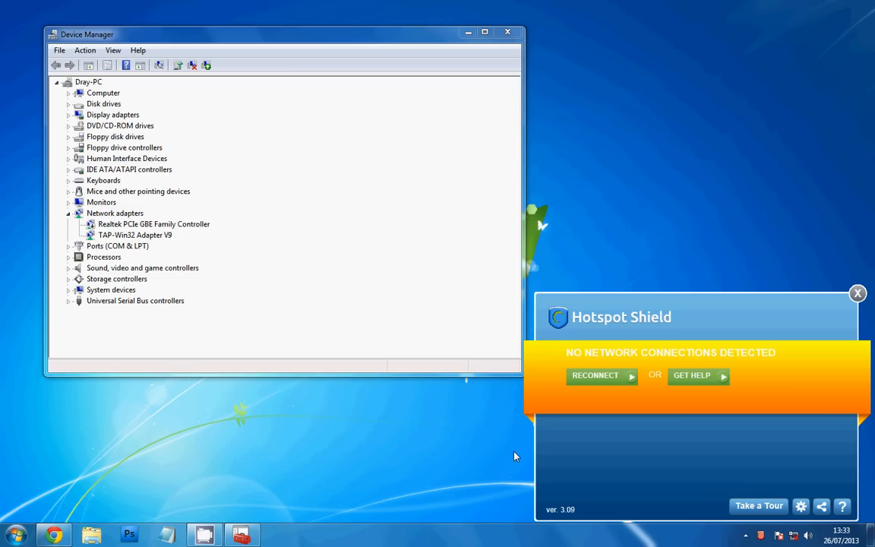
{"action": "right_click", "coordinate": [153, 223]}
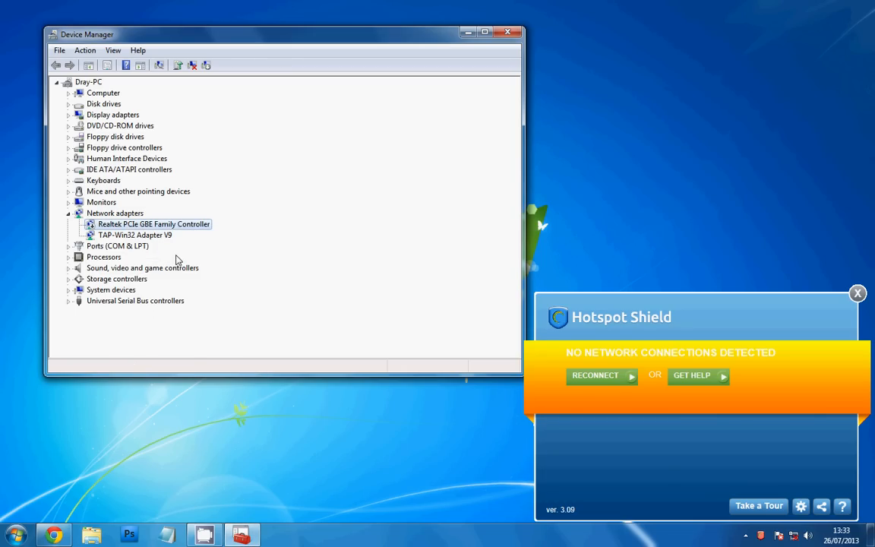
{"action": "left_click", "coordinate": [56, 82]}
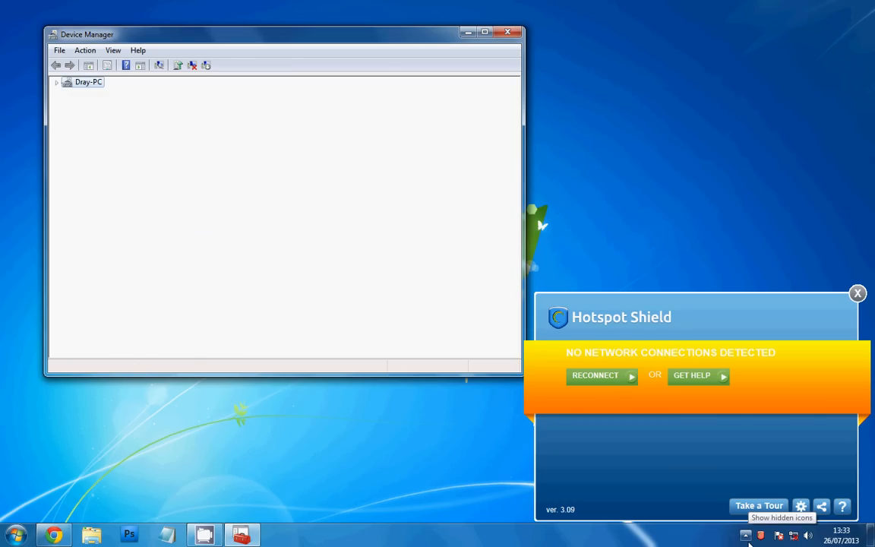
{"action": "left_click", "coordinate": [56, 82]}
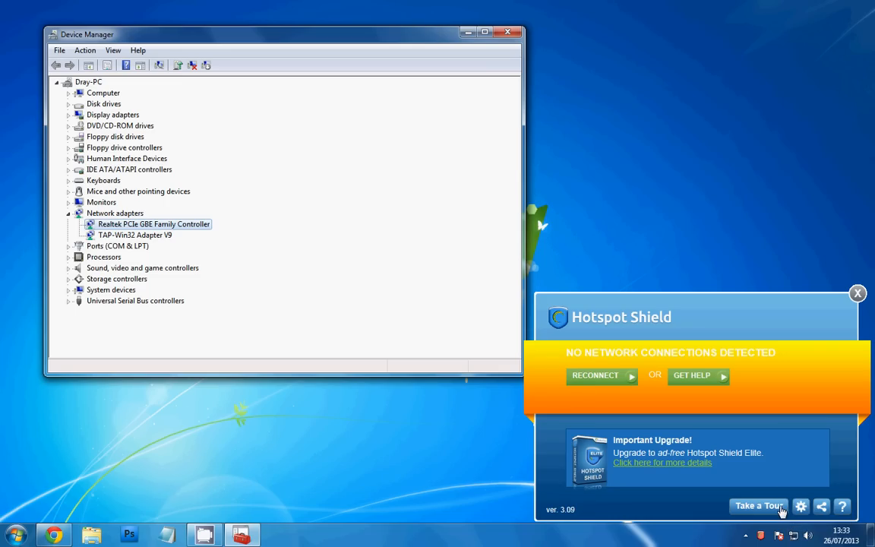
{"action": "mouse_move", "coordinate": [599, 387]}
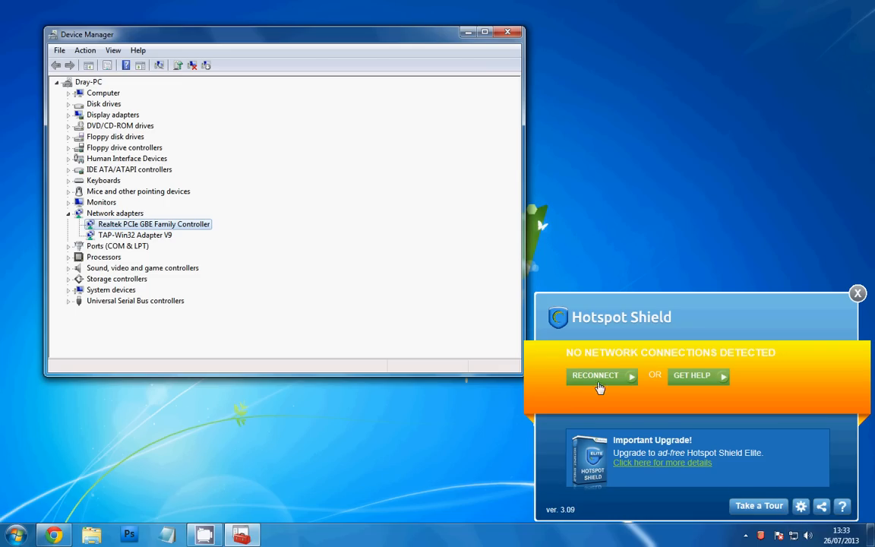
Reconnect the VPN so it protects the unsecure network, then dismiss the panel.
{"action": "left_click", "coordinate": [596, 375]}
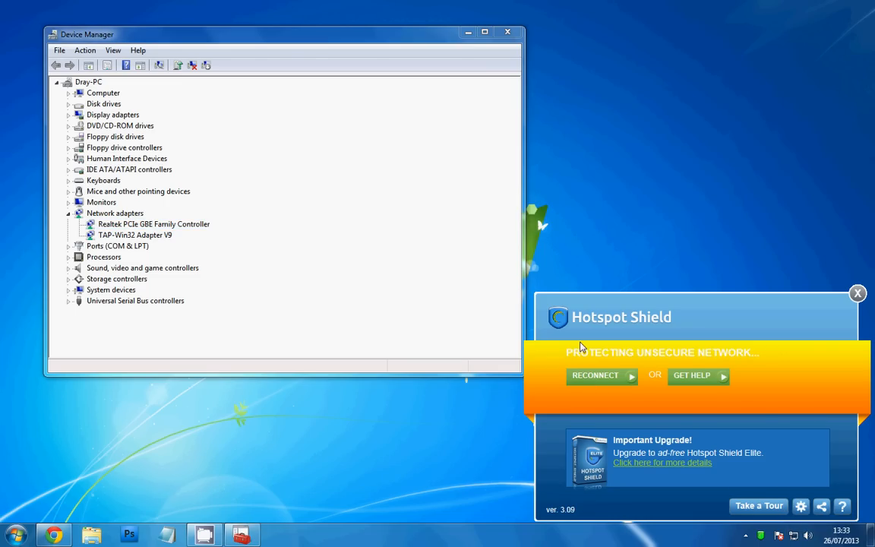
{"action": "left_click", "coordinate": [596, 376]}
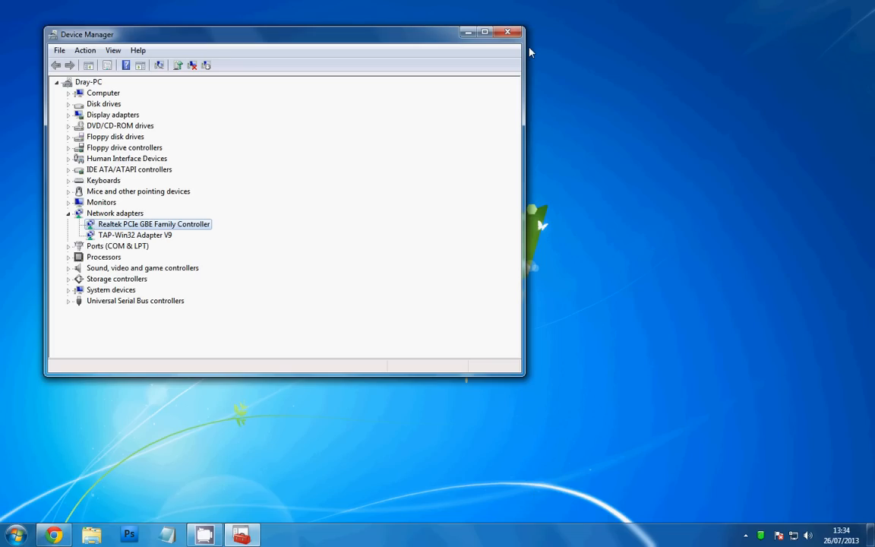
Close Device Manager and launch Infestation: Survivor Stories from Steam's tray menu.
{"action": "left_click", "coordinate": [508, 32]}
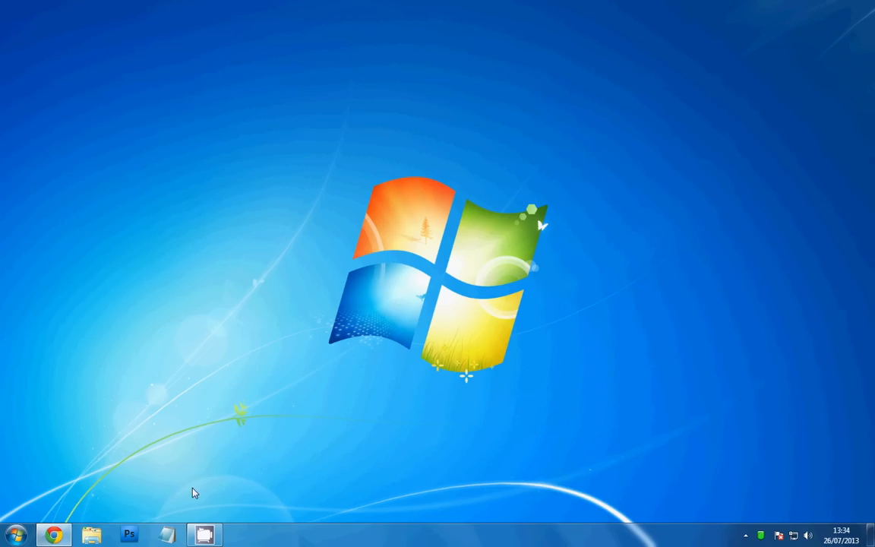
{"action": "left_click", "coordinate": [754, 535]}
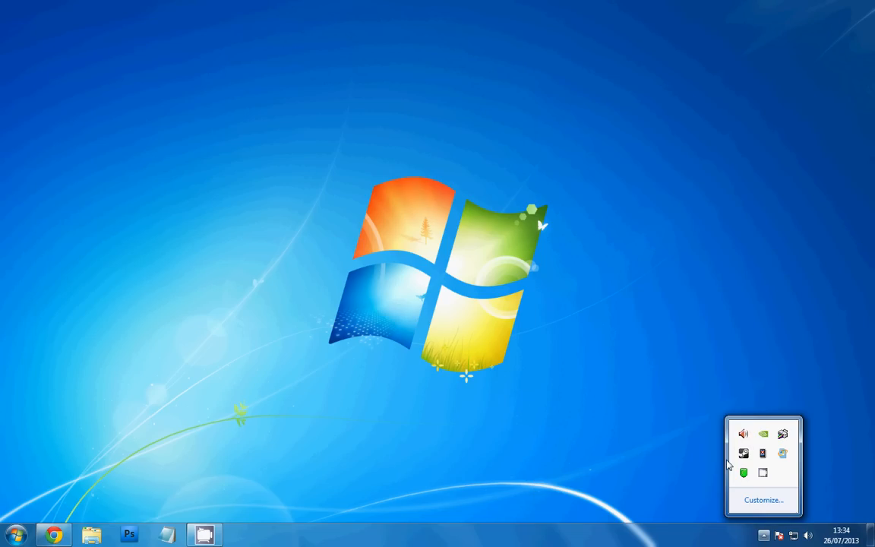
{"action": "right_click", "coordinate": [782, 452]}
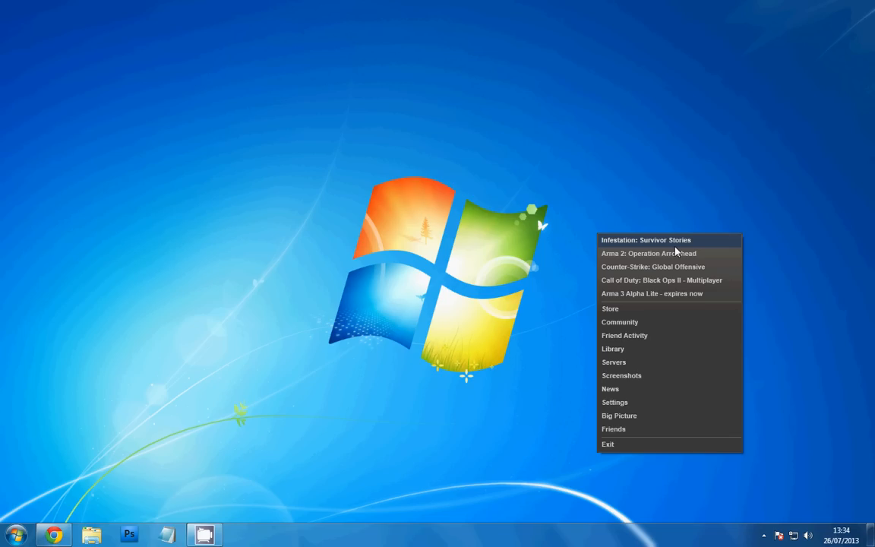
{"action": "left_click", "coordinate": [677, 253]}
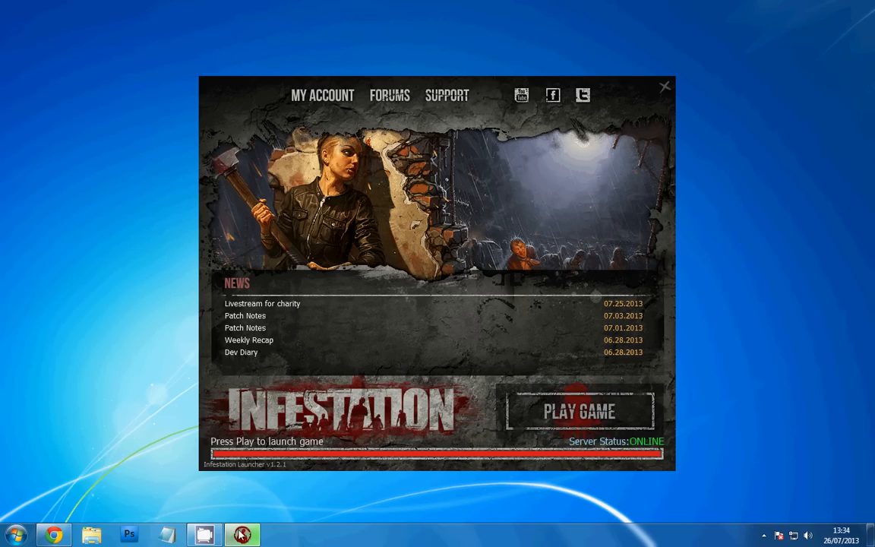
{"action": "mouse_move", "coordinate": [821, 504]}
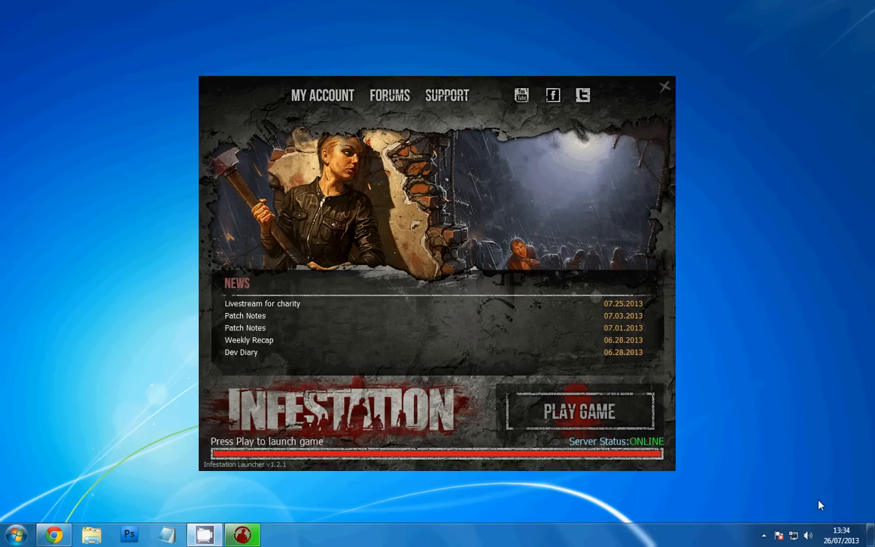
{"action": "mouse_move", "coordinate": [418, 414]}
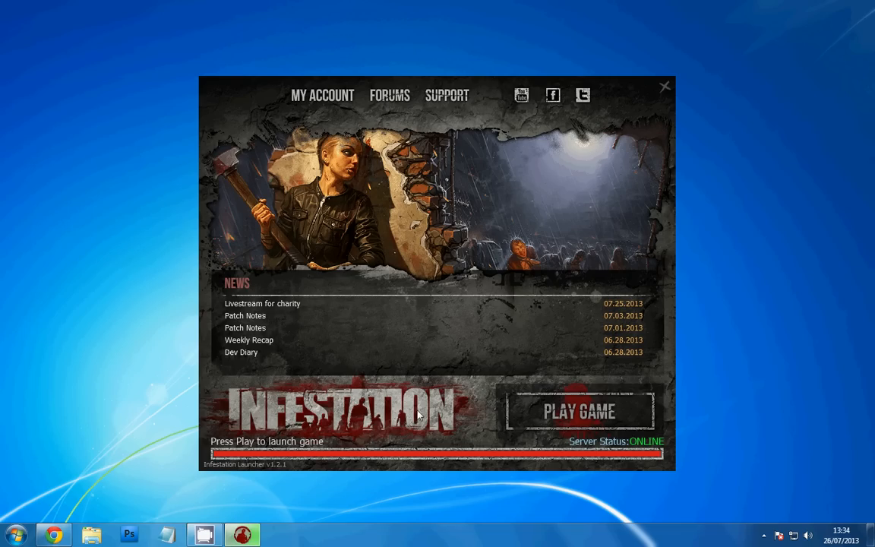
{"action": "mouse_move", "coordinate": [580, 412]}
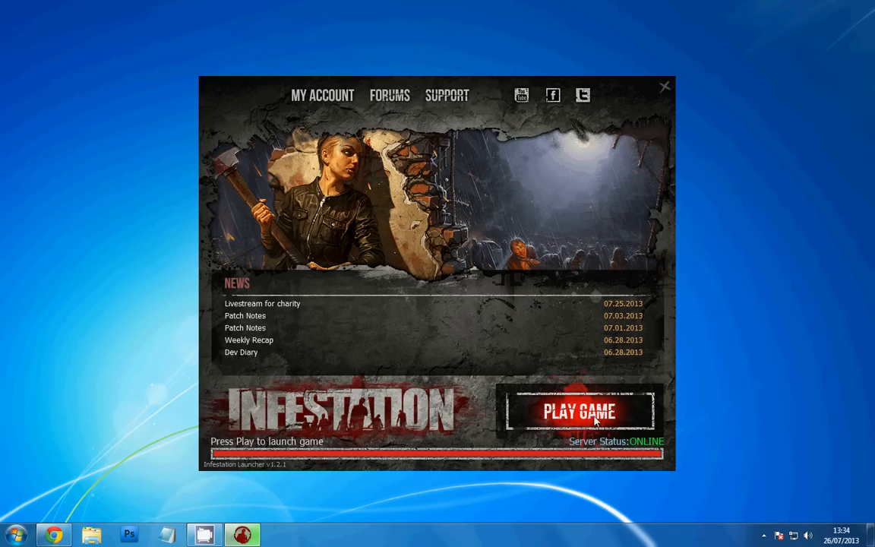
{"action": "mouse_move", "coordinate": [595, 419]}
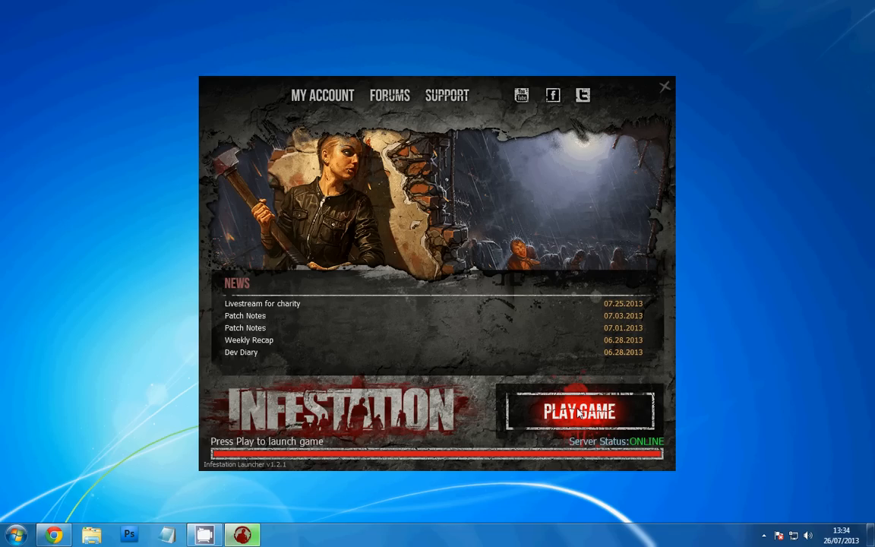
{"action": "mouse_move", "coordinate": [763, 534]}
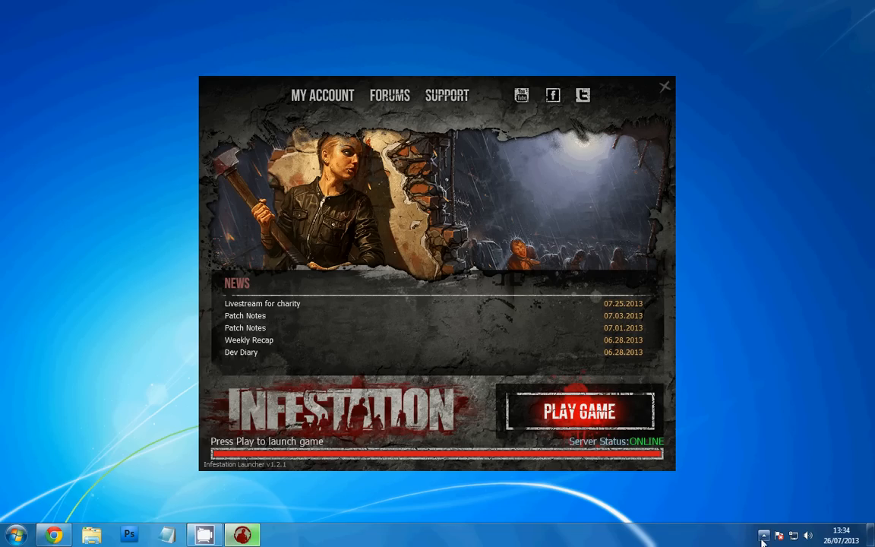
Start the game with Play Game now that the server reads online.
{"action": "left_click", "coordinate": [763, 535]}
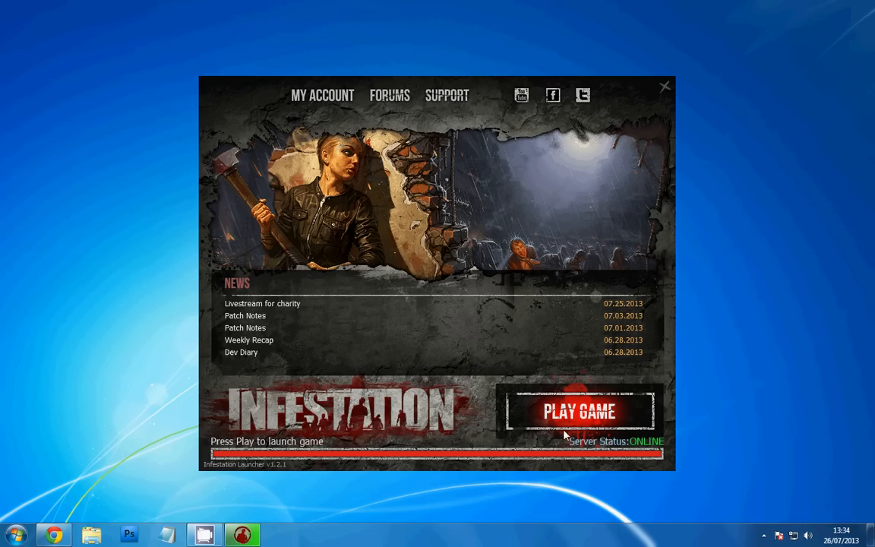
{"action": "left_click", "coordinate": [665, 85]}
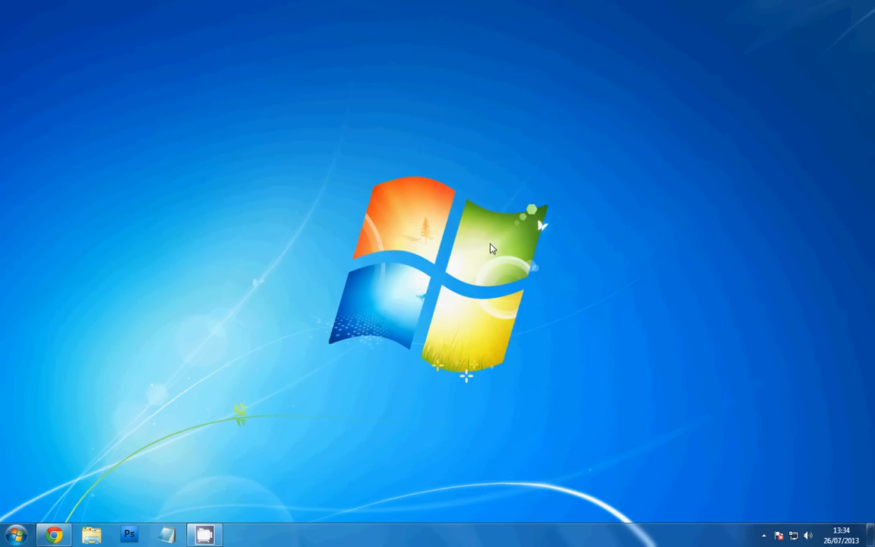
{"action": "mouse_move", "coordinate": [468, 265]}
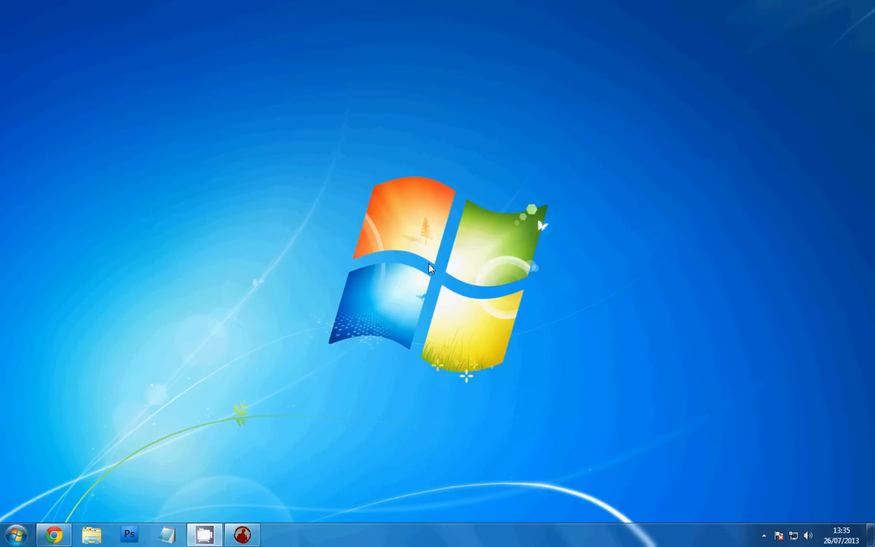
Bring up Hotspot Shield's tray menu with its Disconnect/OFF options.
{"action": "right_click", "coordinate": [743, 472]}
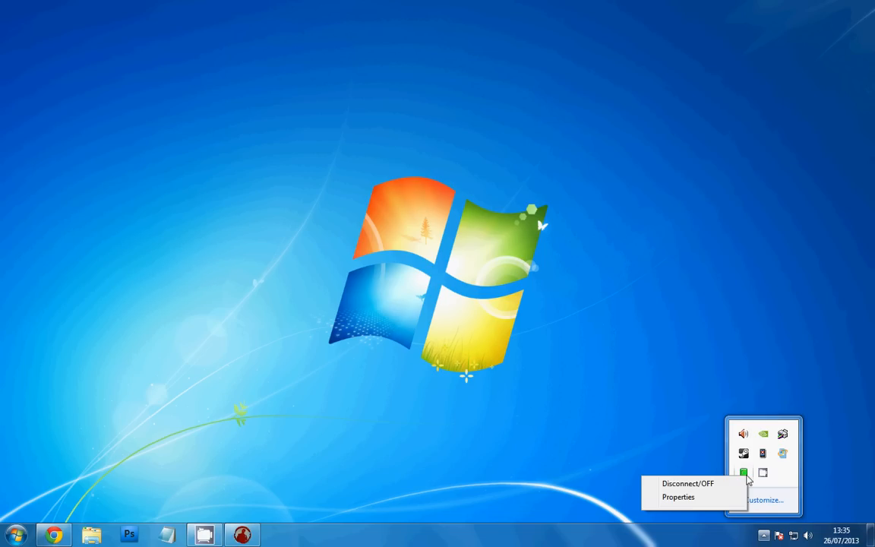